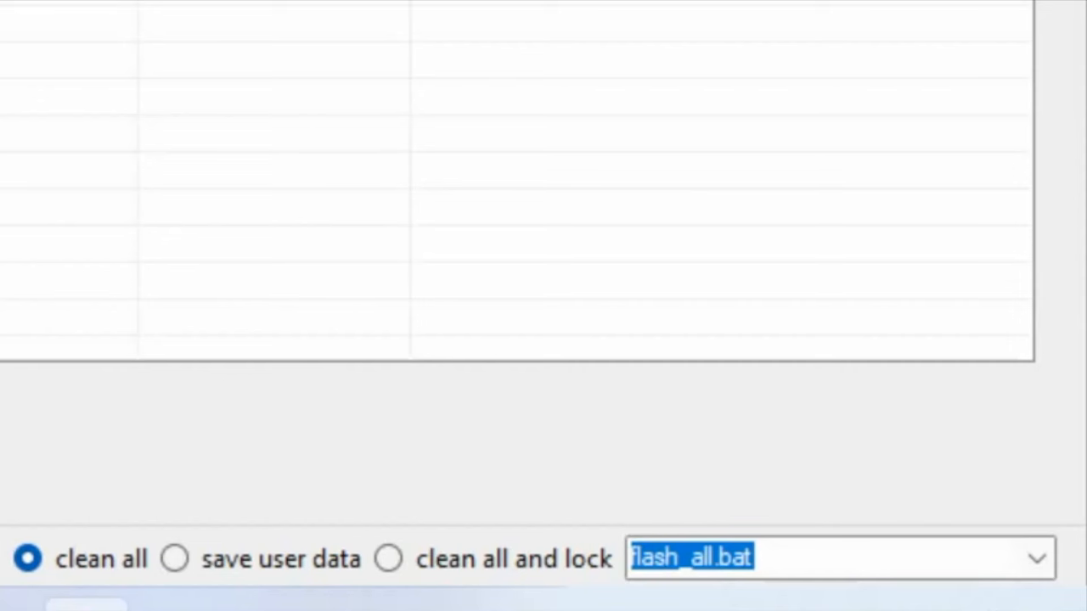
# - Toggle between the keep-user-data and wipe-and-lock flashing modes, ending on full wipe
pyautogui.click(174, 559)
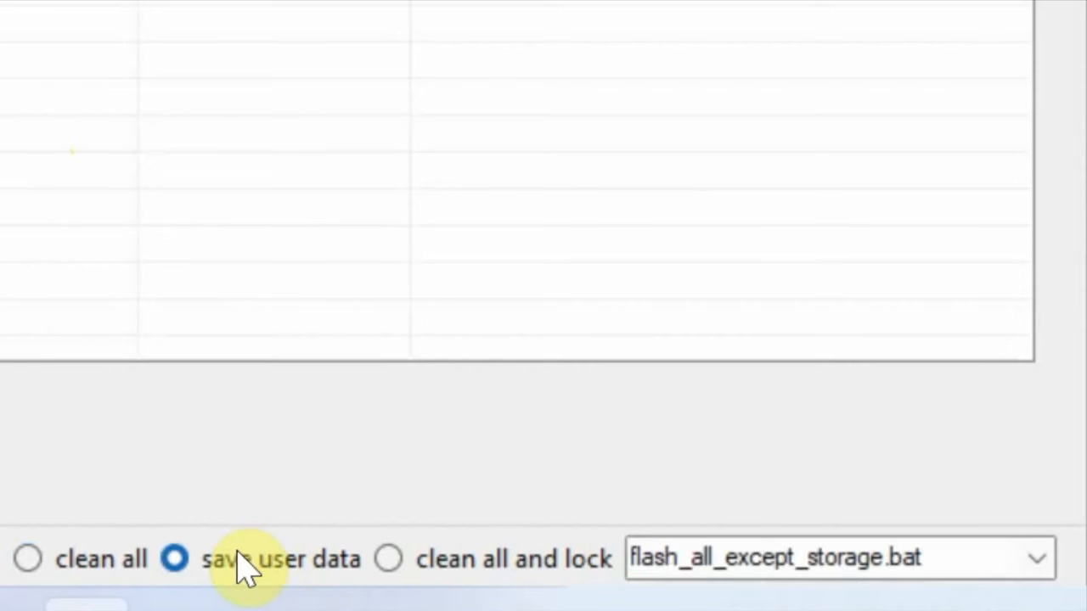
pyautogui.click(386, 559)
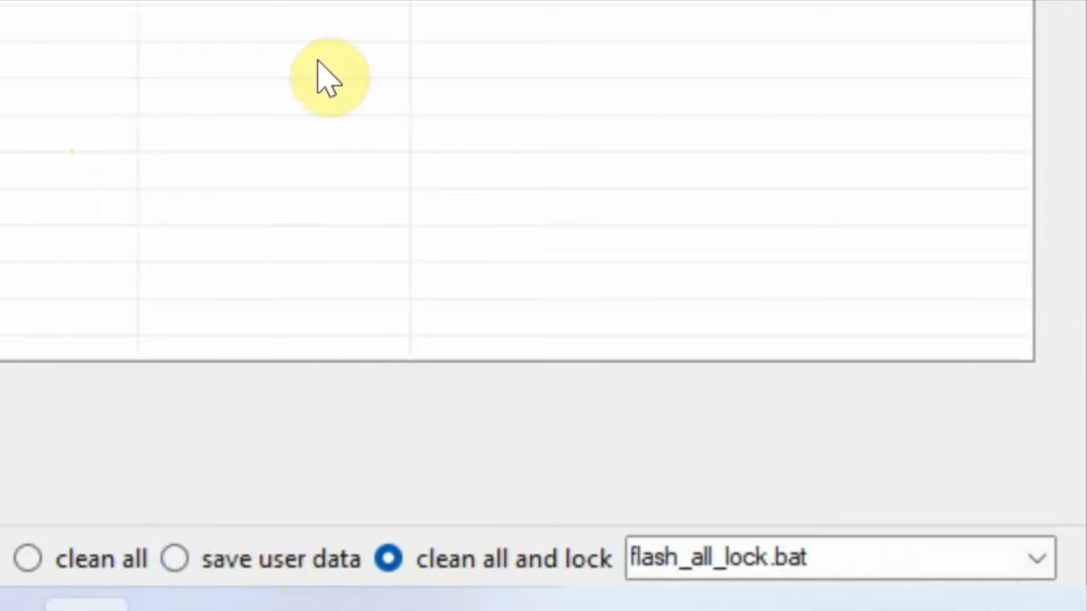
pyautogui.moveTo(176, 561)
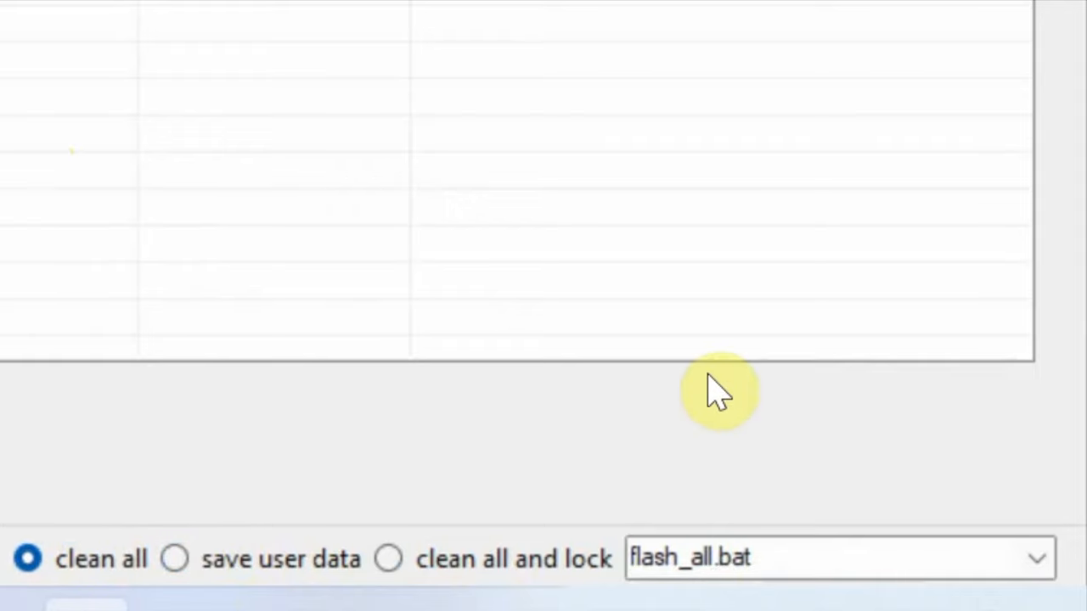
pyautogui.click(821, 558)
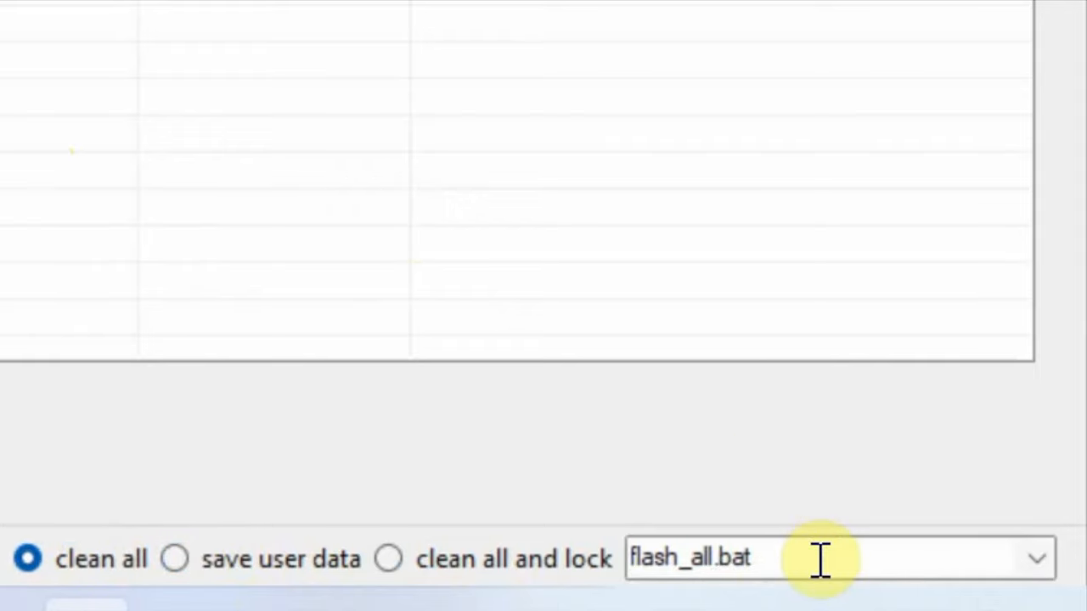
pyautogui.click(174, 559)
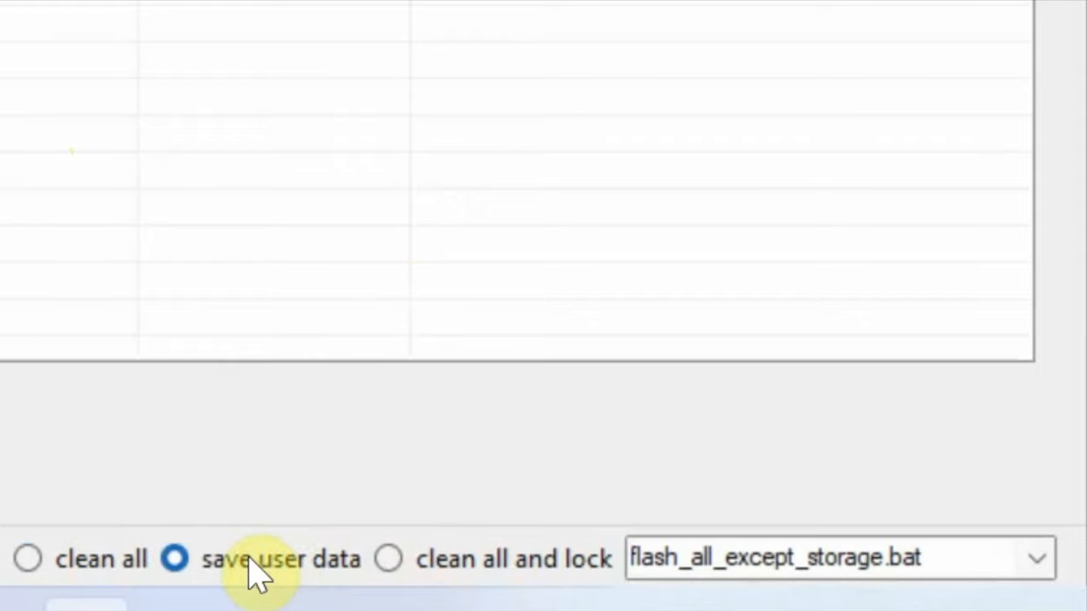
pyautogui.click(388, 560)
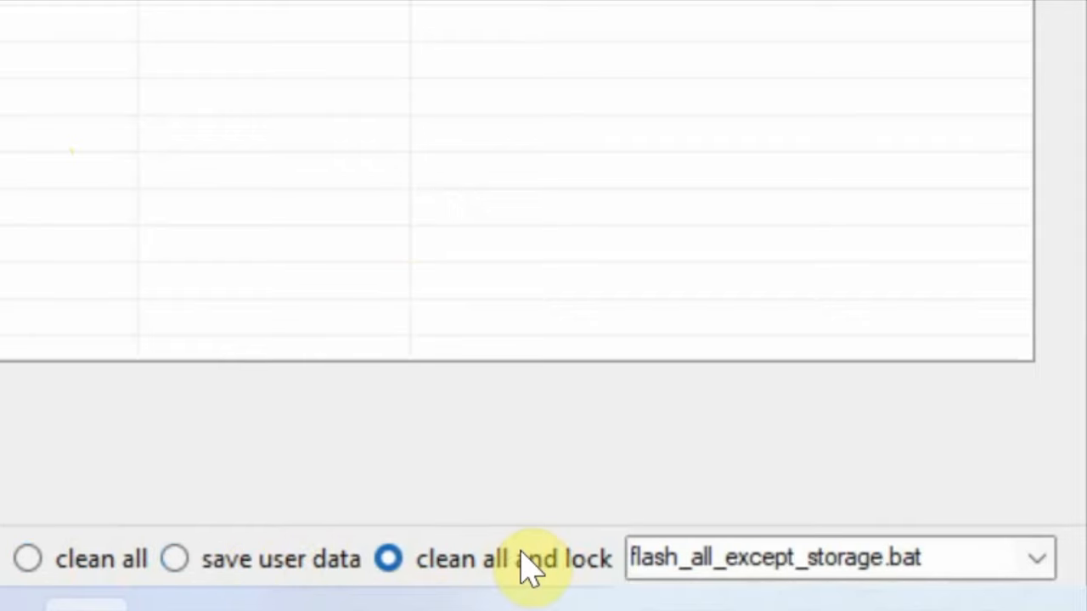
pyautogui.click(174, 558)
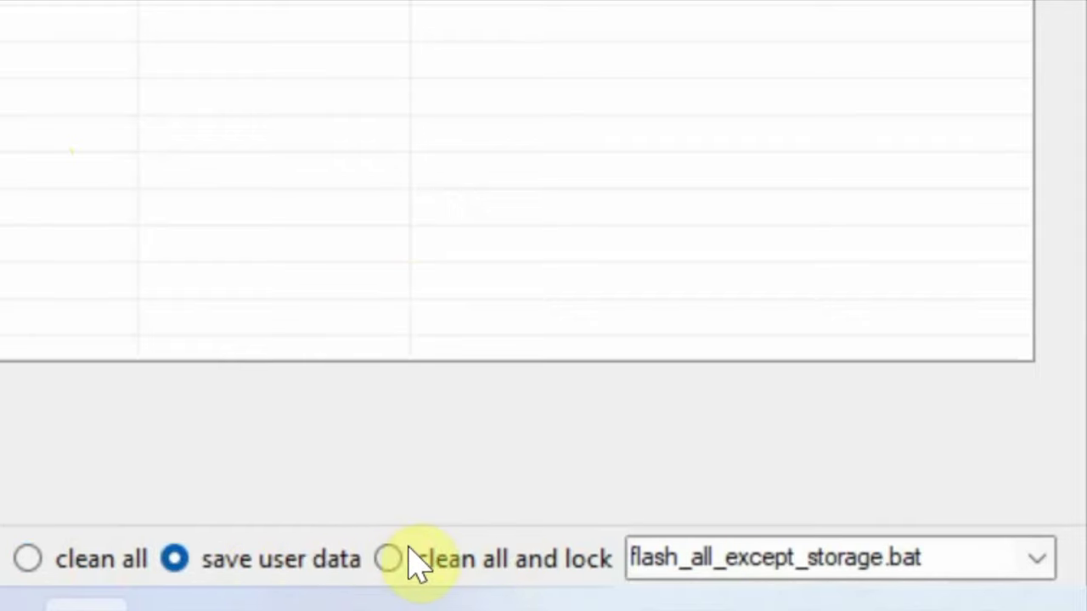
pyautogui.click(391, 560)
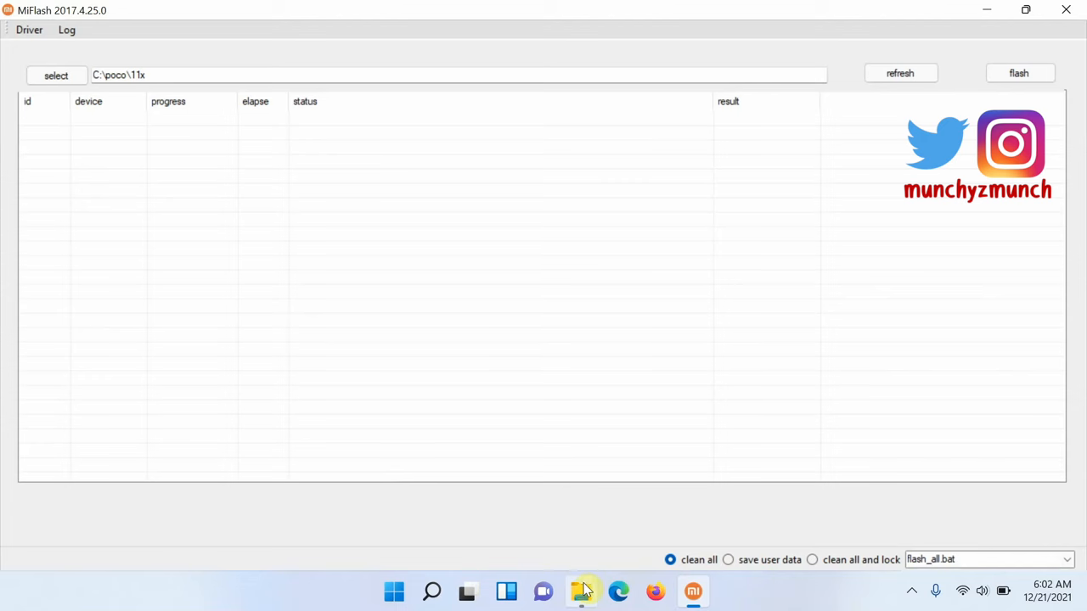
# - Show the C:\poco folder in File Explorer, selecting the firmware archive and the 11x folder
pyautogui.click(581, 592)
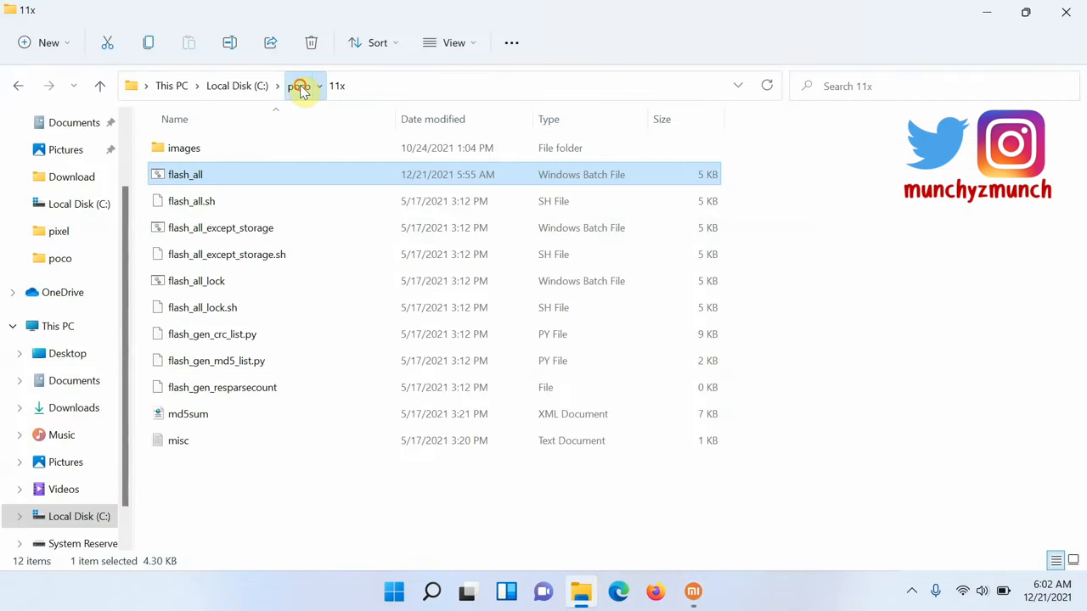
pyautogui.click(296, 85)
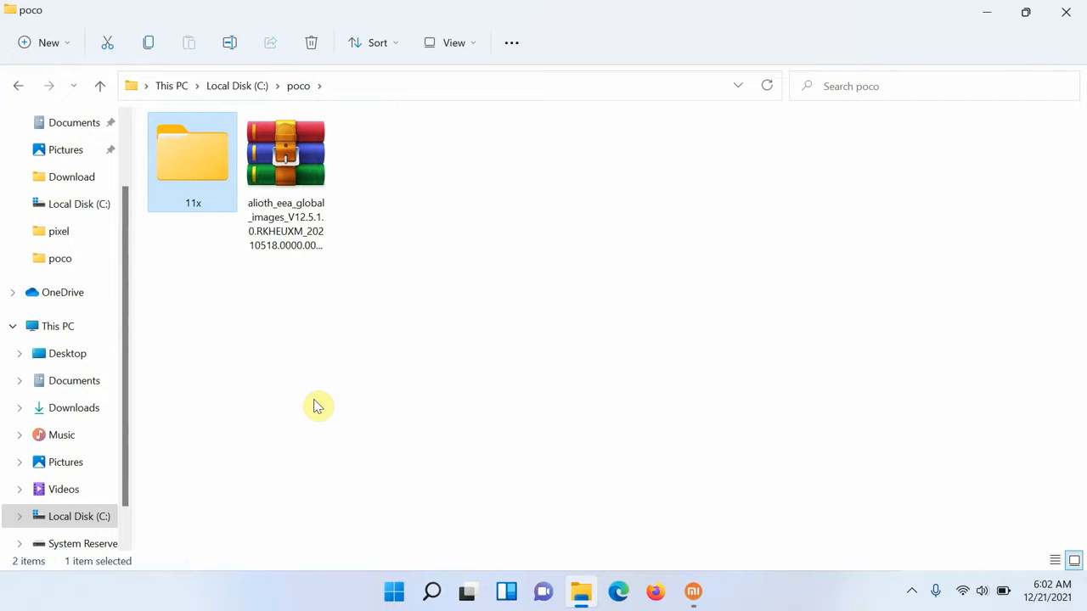
pyautogui.click(286, 153)
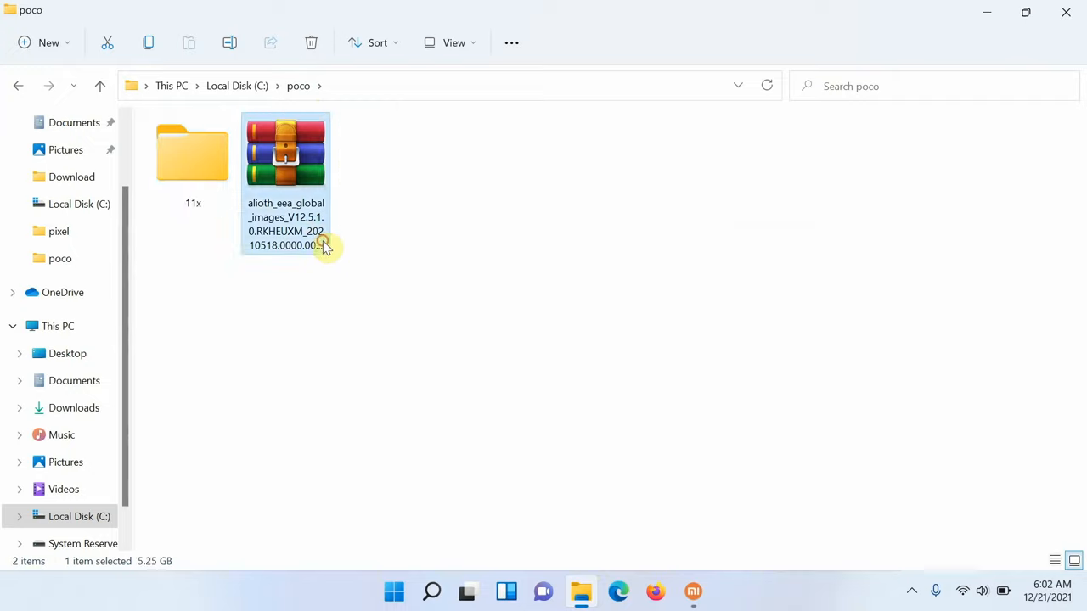
pyautogui.click(192, 162)
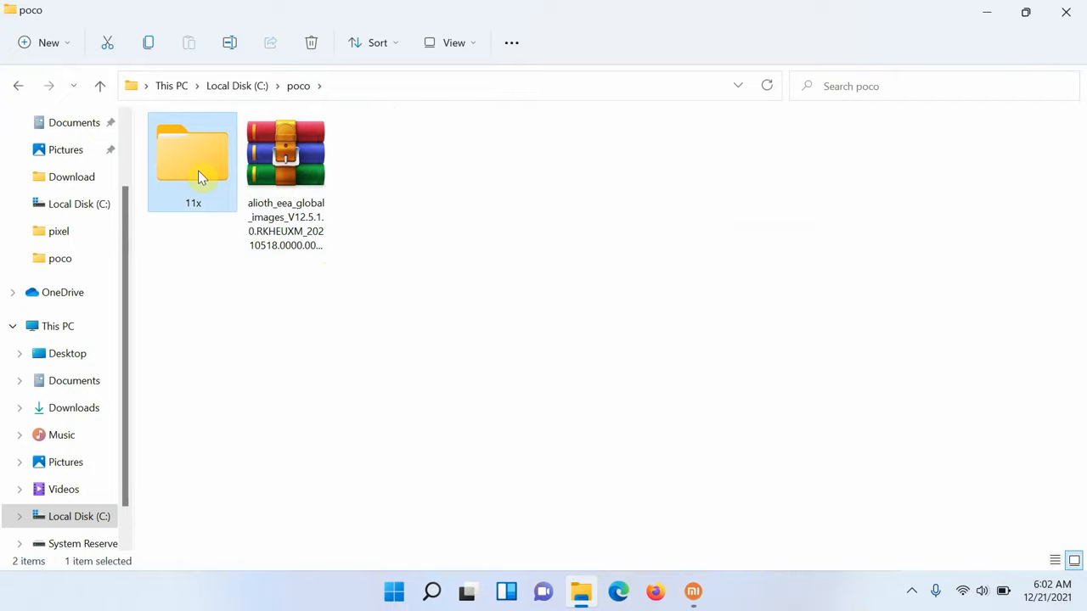
pyautogui.moveTo(173, 176)
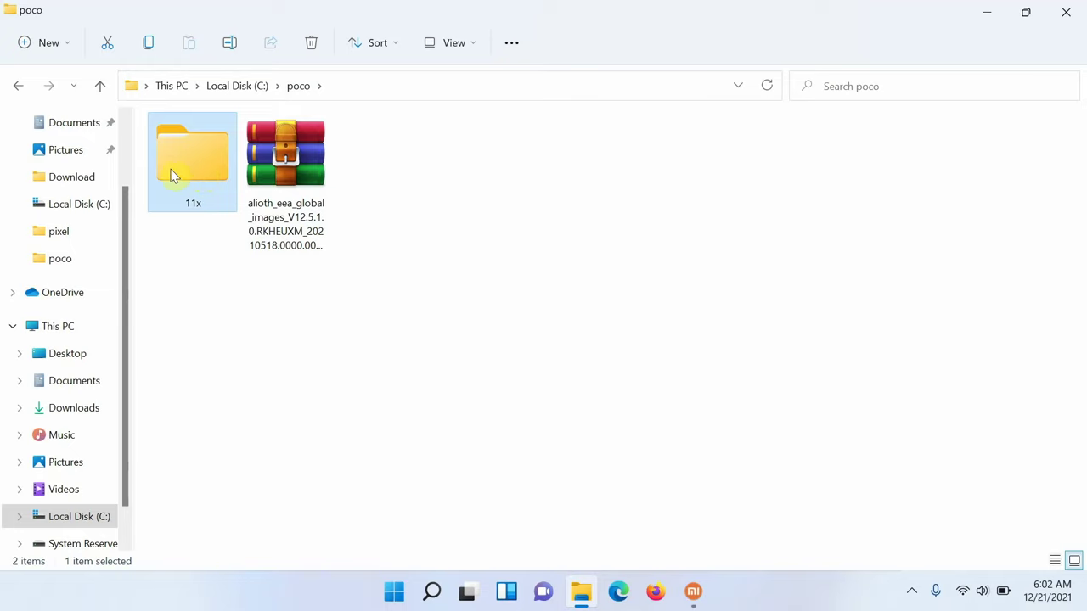
pyautogui.moveTo(174, 174)
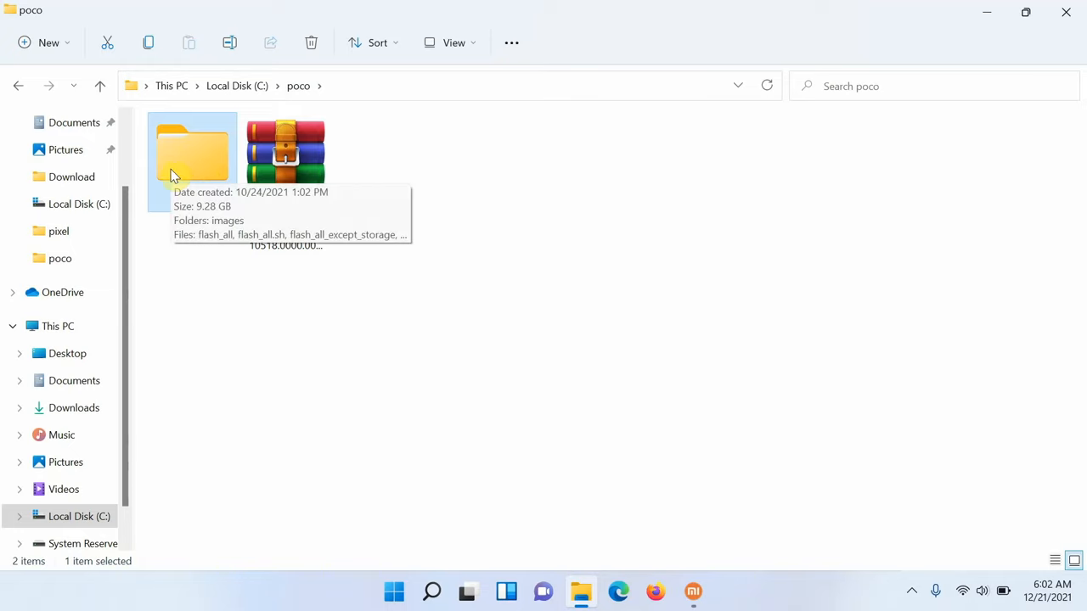
# - Open the 11x folder and highlight the flash_all, flash_all.sh and flash_all_lock scripts
pyautogui.doubleClick(191, 153)
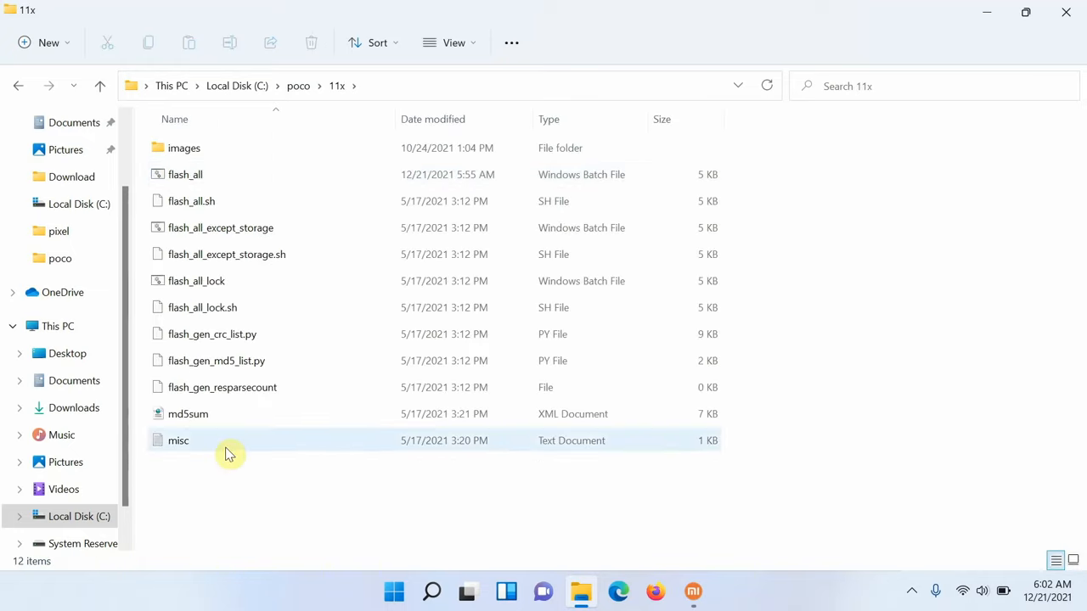
pyautogui.click(185, 174)
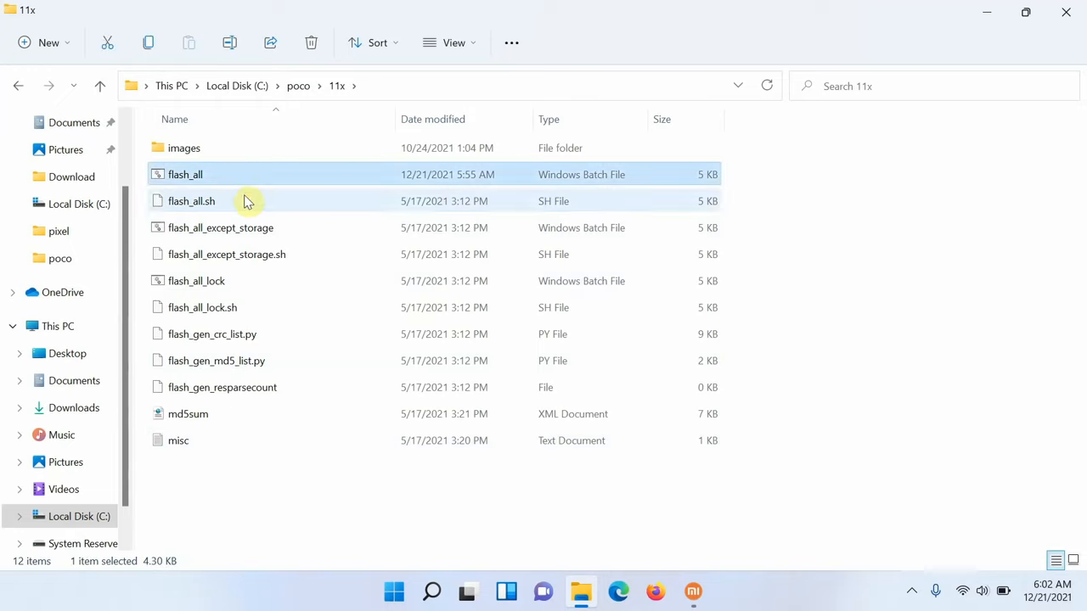
pyautogui.click(191, 202)
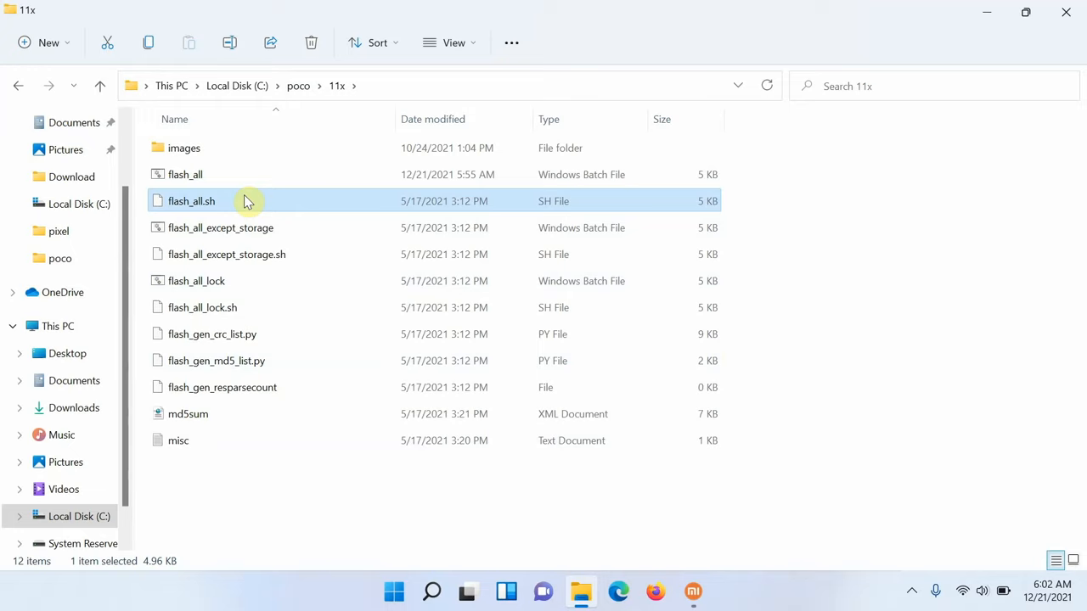
pyautogui.click(196, 281)
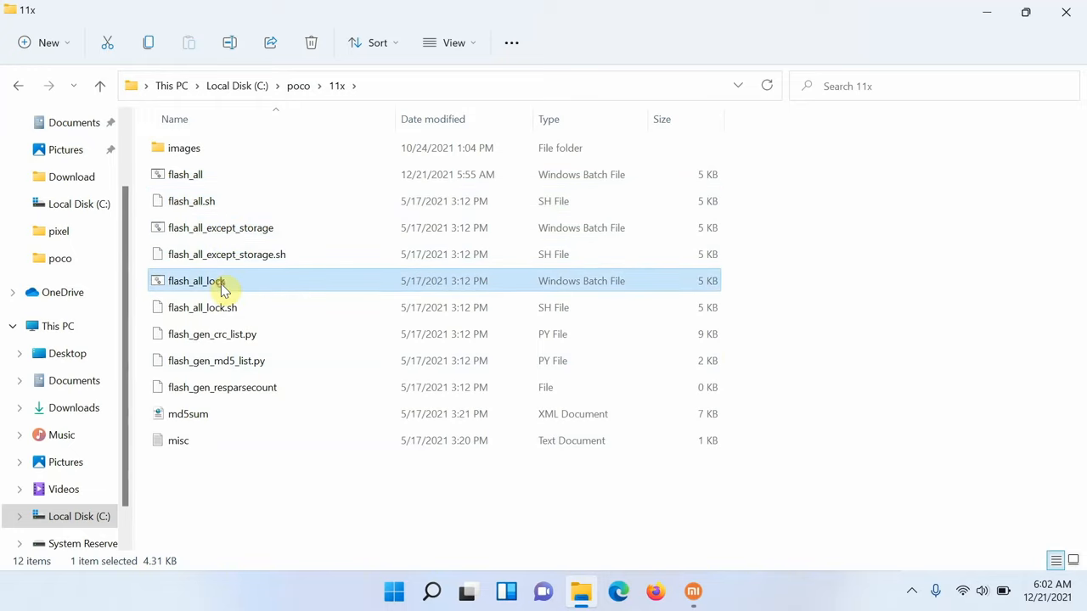
pyautogui.moveTo(577, 289)
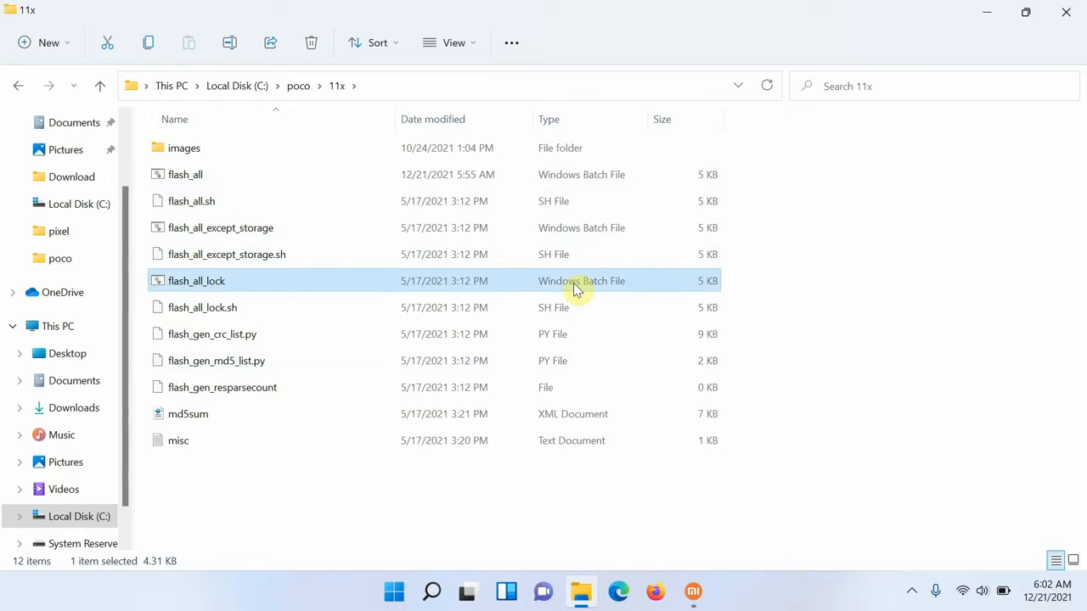
pyautogui.moveTo(242, 200)
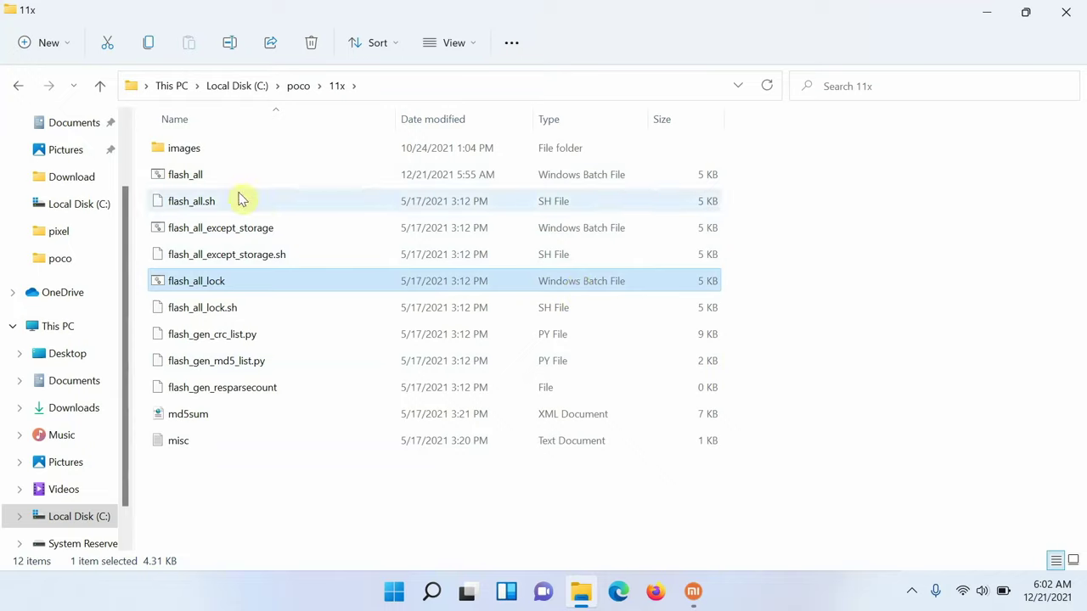
pyautogui.click(184, 174)
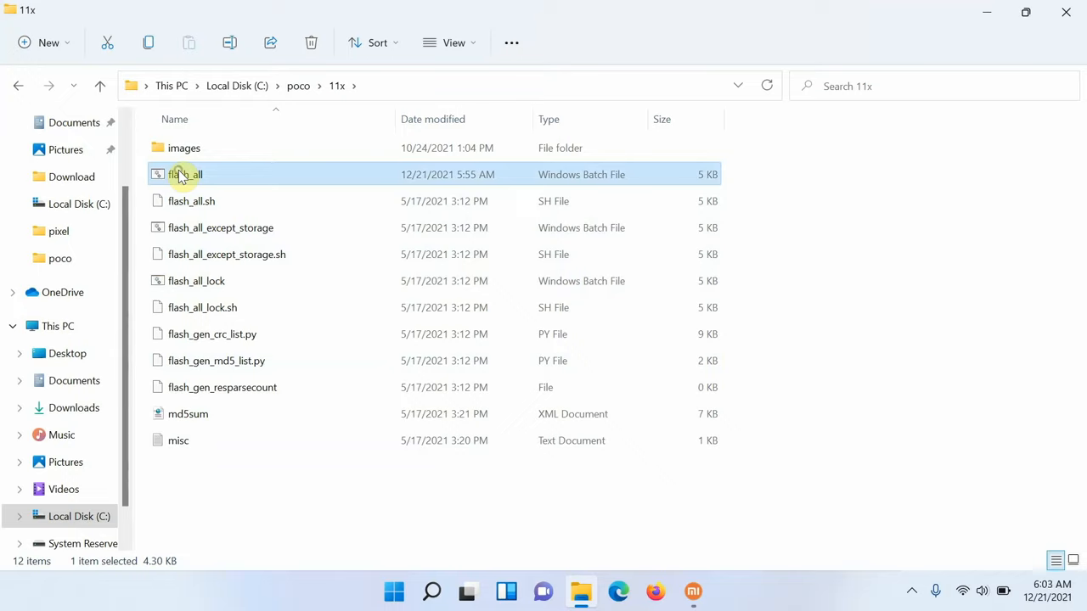
# - Edit flash_all in Notepad via its context menu's Show more options list
pyautogui.rightClick(180, 174)
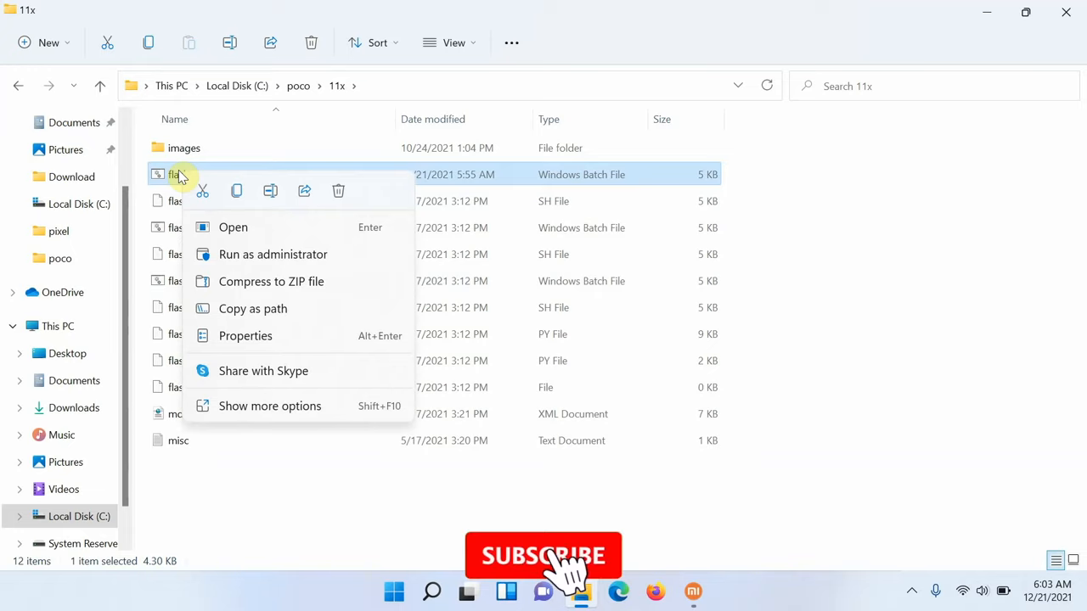
pyautogui.click(543, 557)
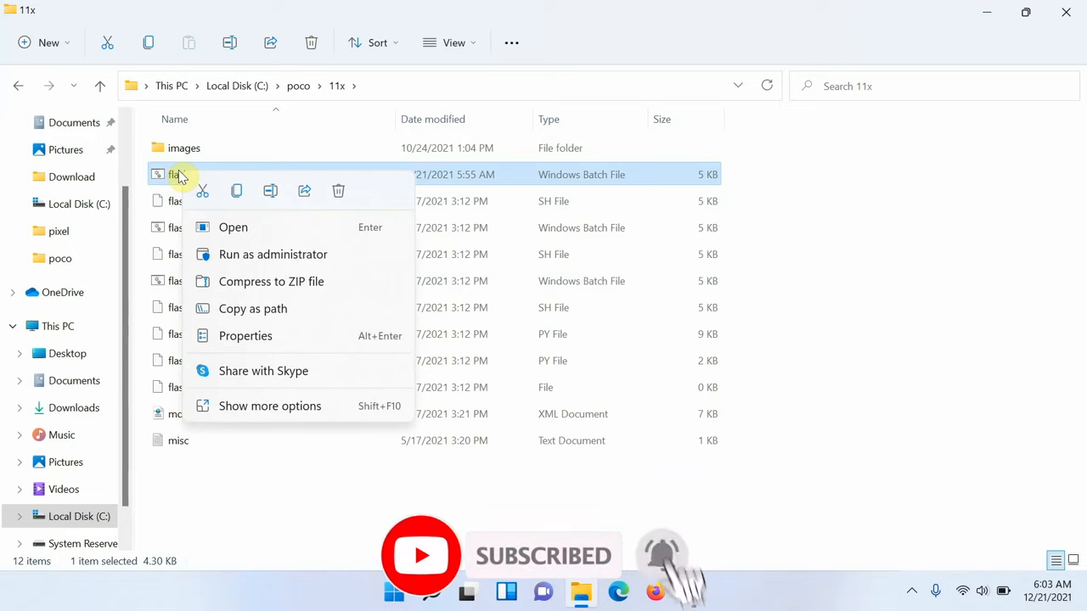
pyautogui.moveTo(272, 406)
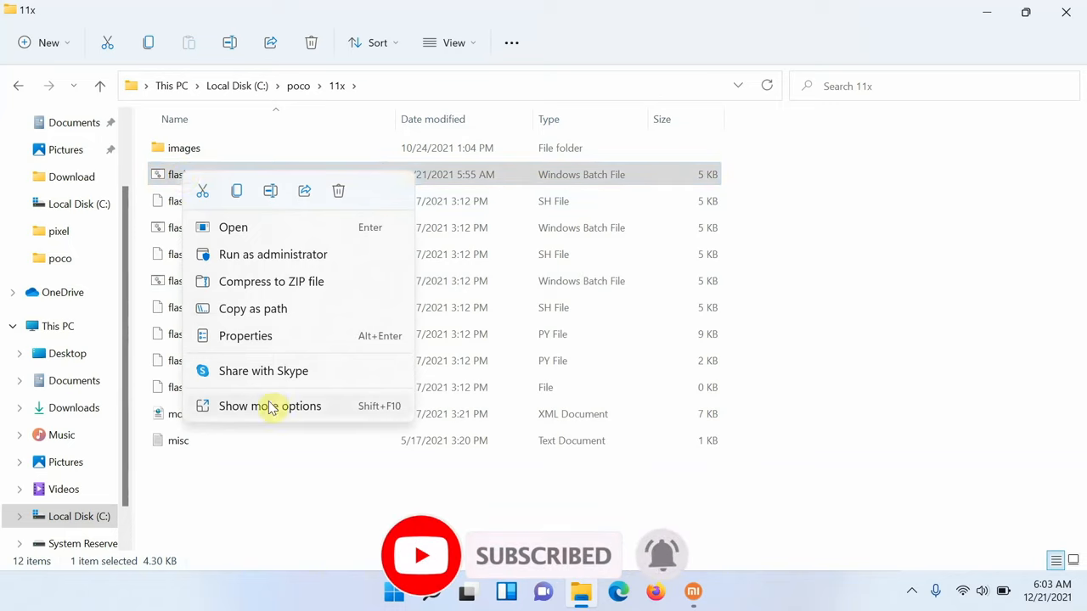
pyautogui.click(270, 405)
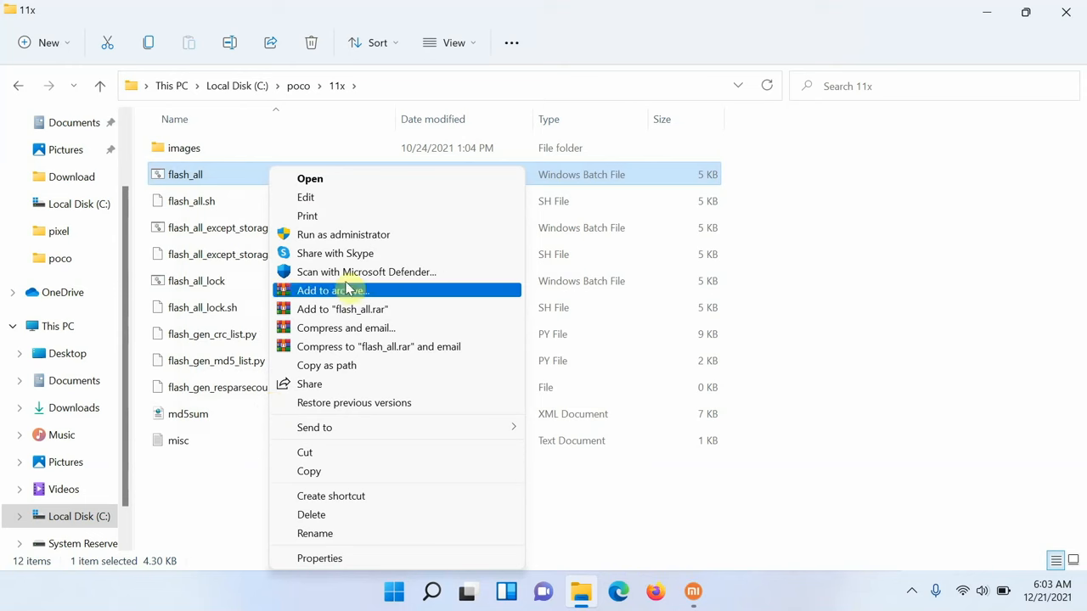
pyautogui.click(305, 197)
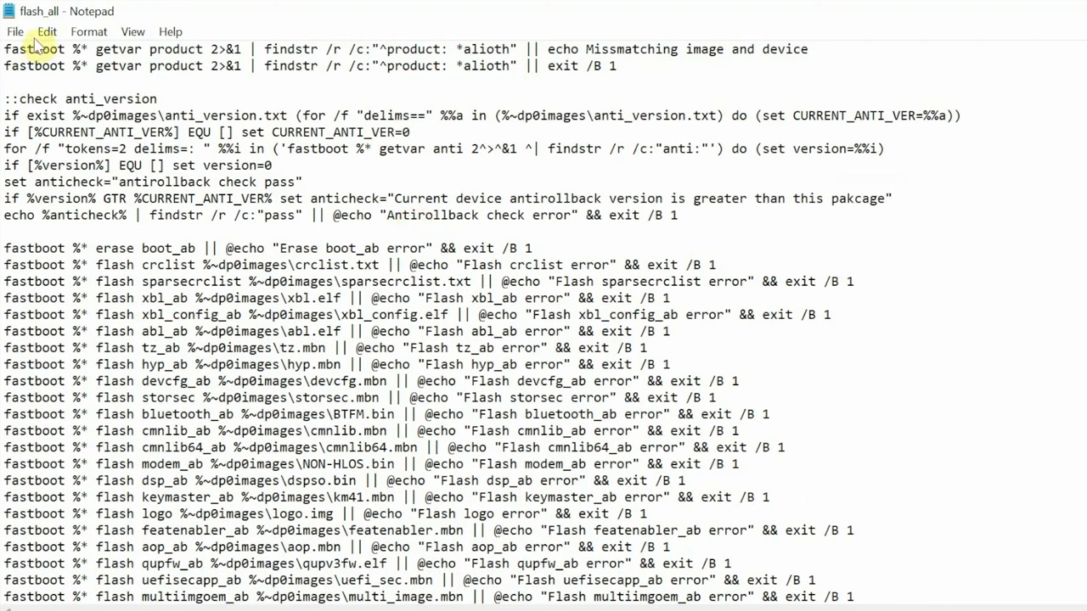
pyautogui.moveTo(70, 66)
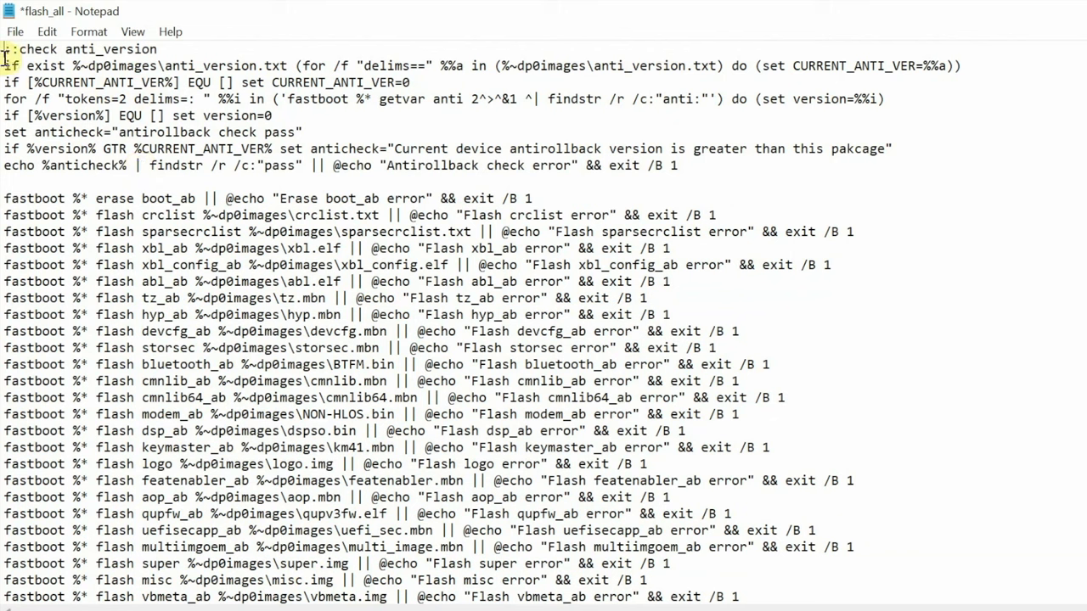
# - Delete the two 'getvar product … alioth' check lines from flash_all and save
pyautogui.moveTo(4, 48); pyautogui.dragTo(124, 165)
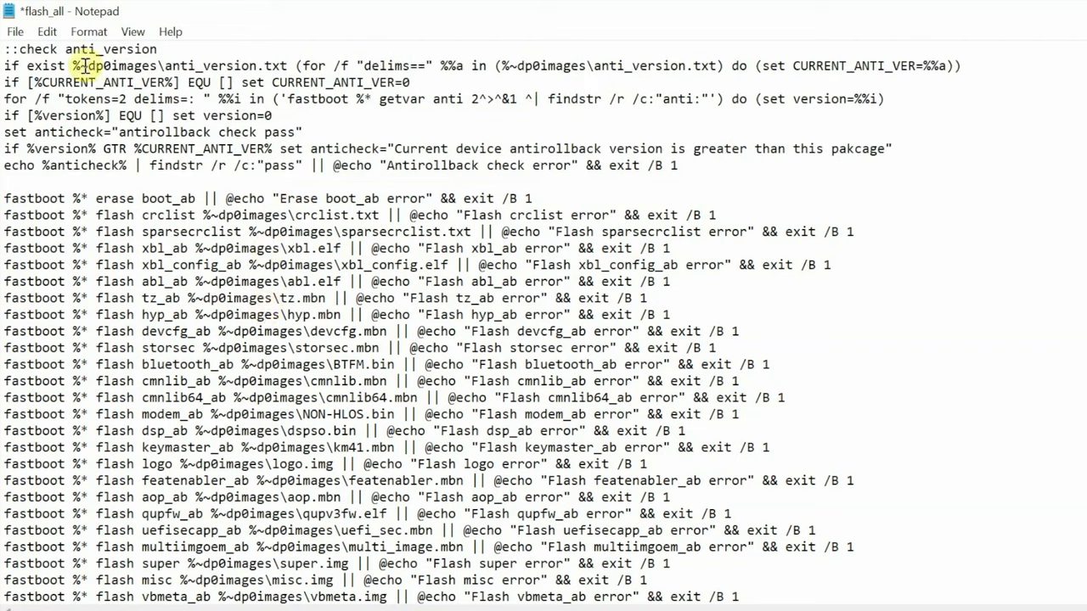
pyautogui.click(13, 32)
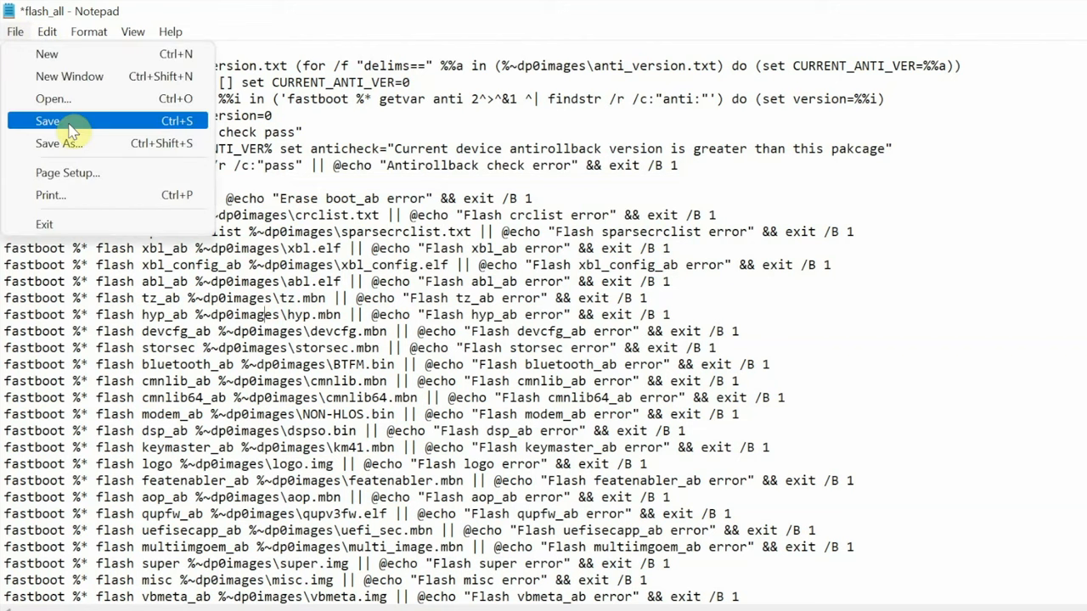
pyautogui.click(47, 120)
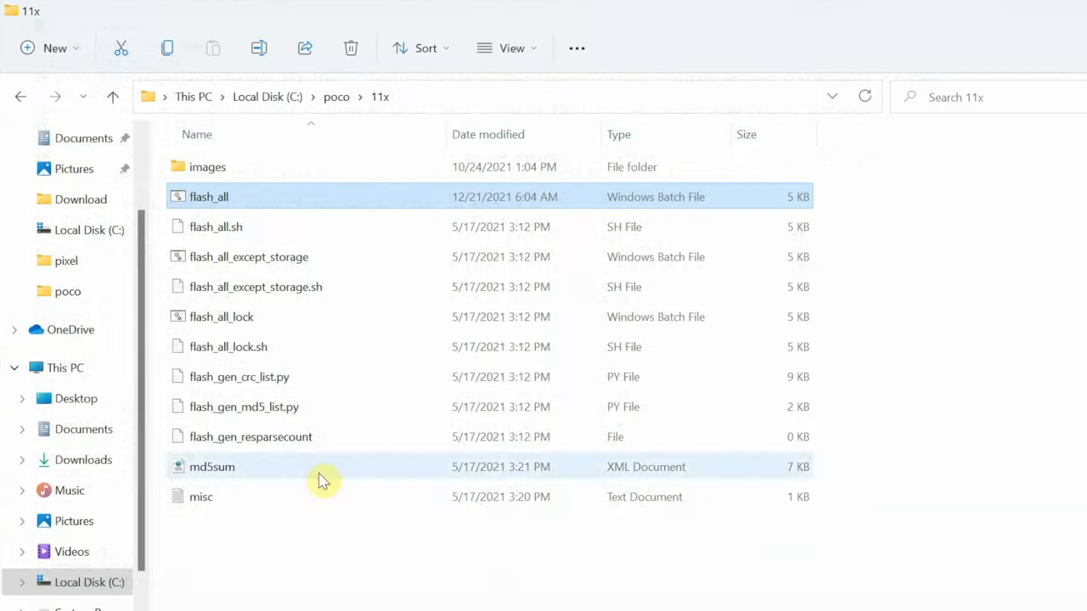
pyautogui.click(284, 520)
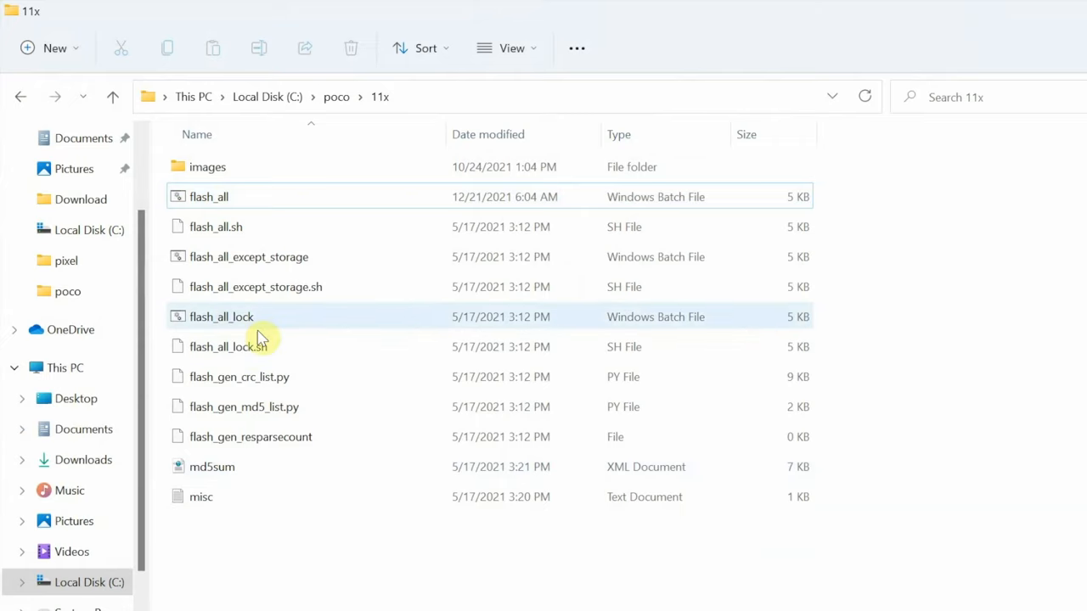
pyautogui.click(248, 257)
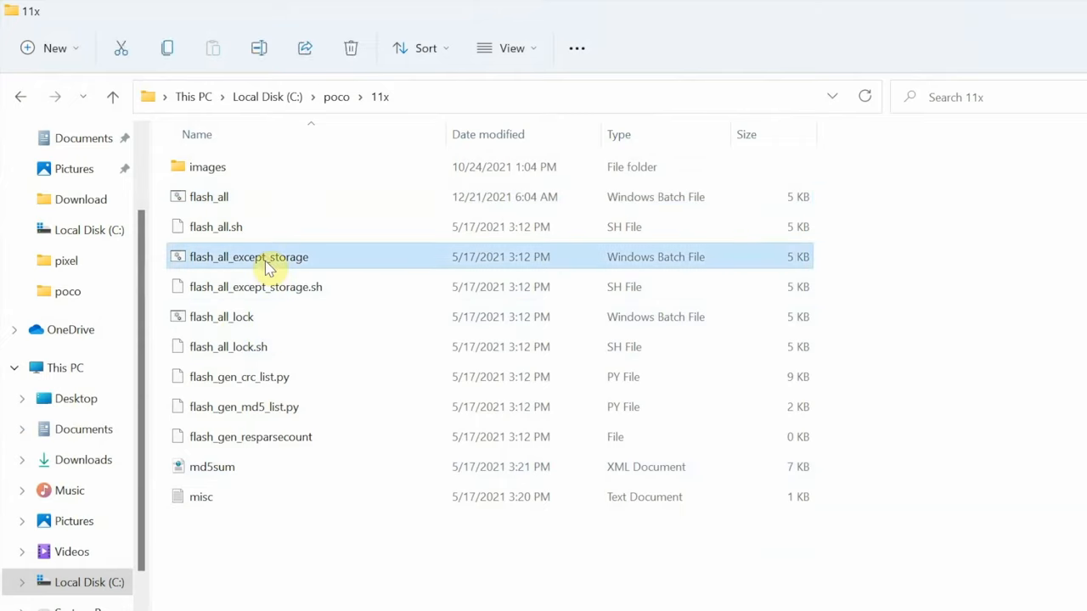
pyautogui.rightClick(267, 265)
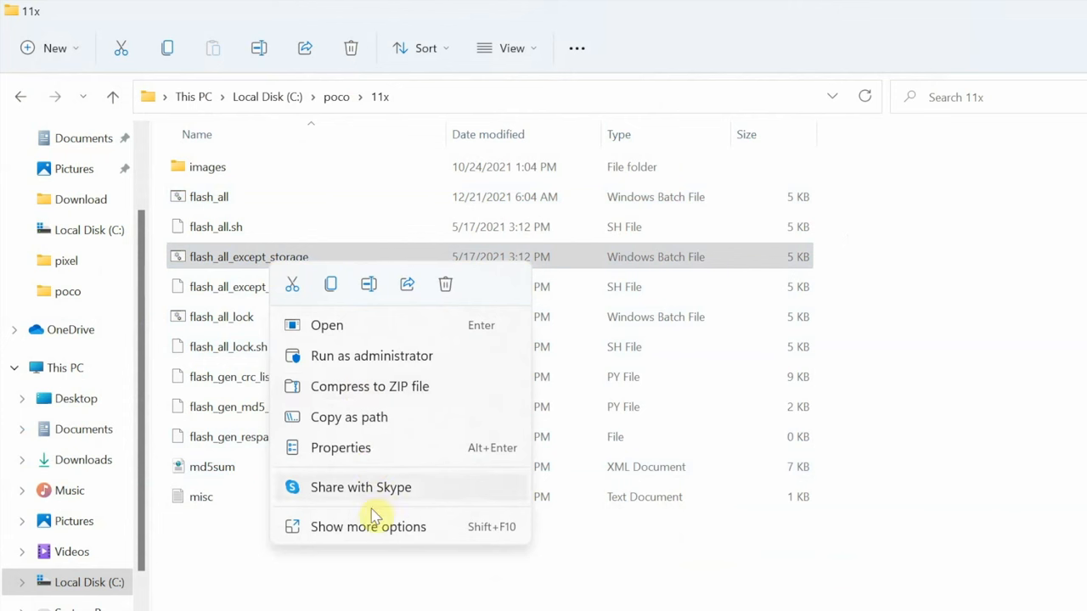
pyautogui.click(370, 526)
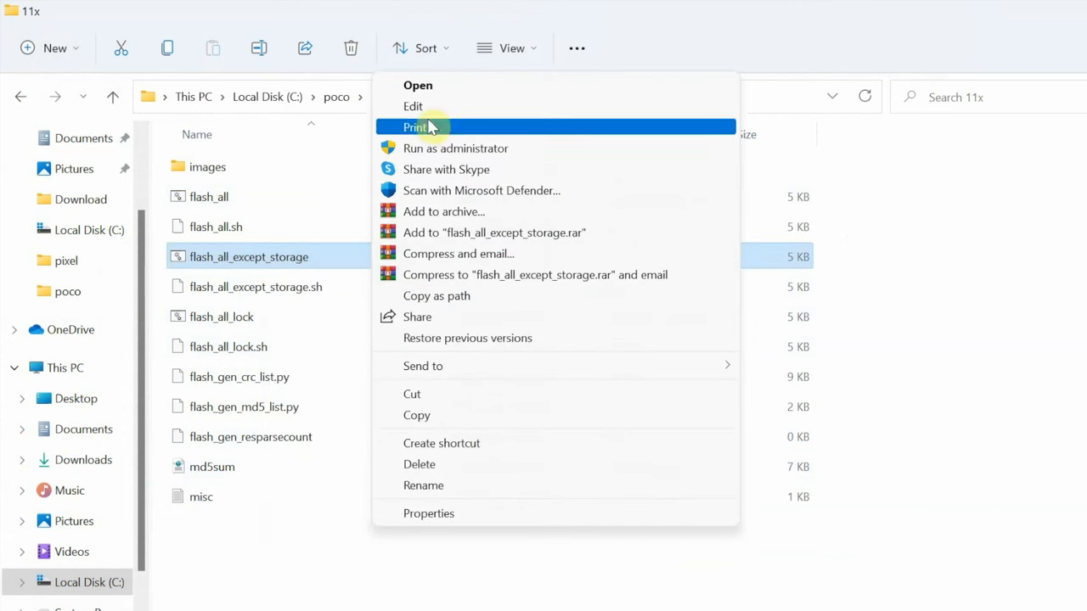
pyautogui.click(413, 105)
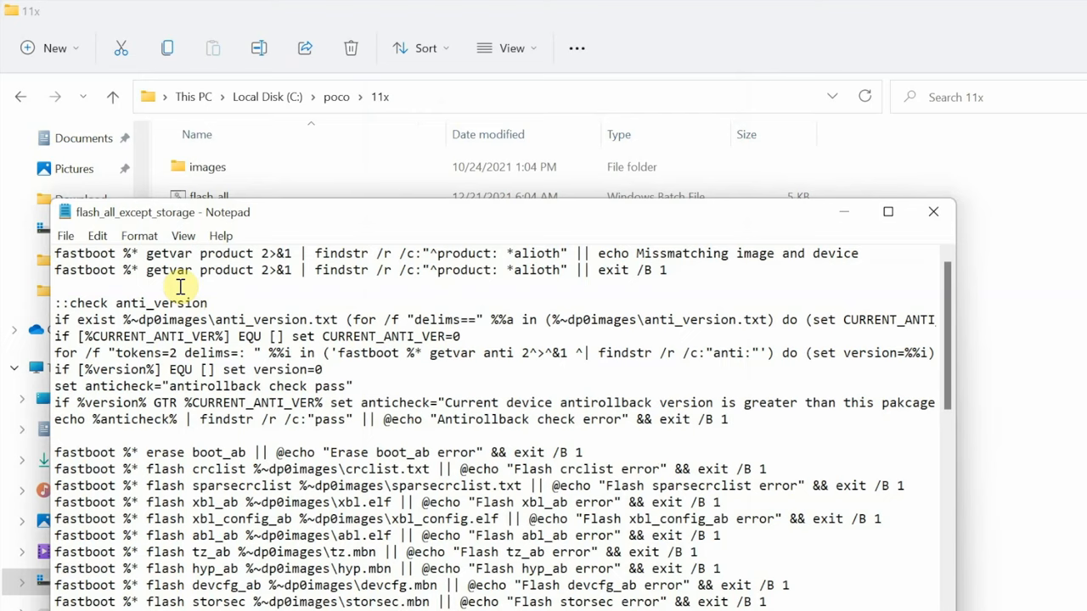
pyautogui.moveTo(799, 260)
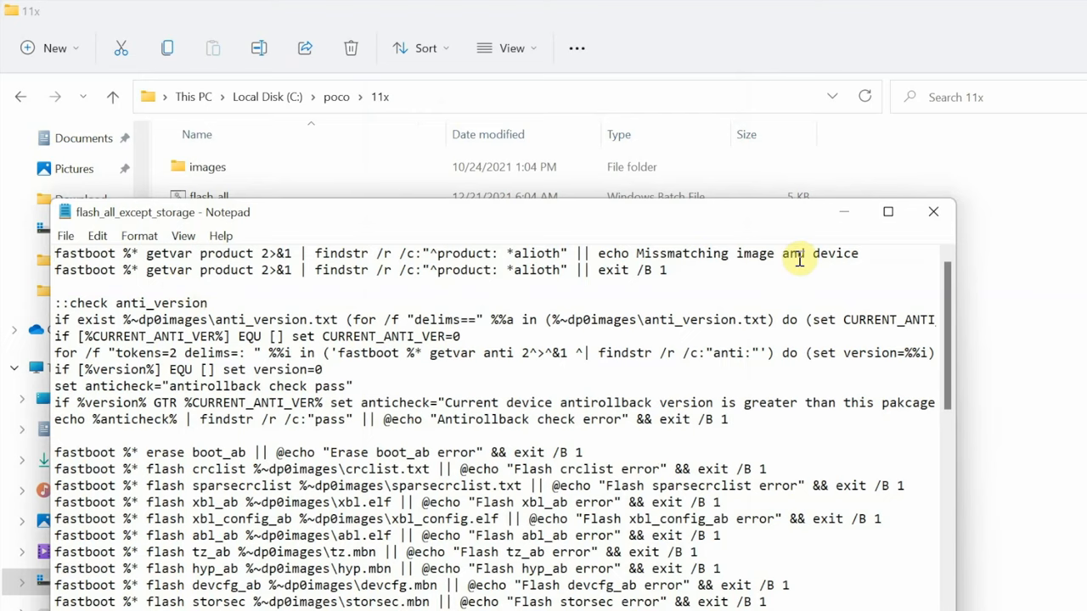
pyautogui.click(933, 211)
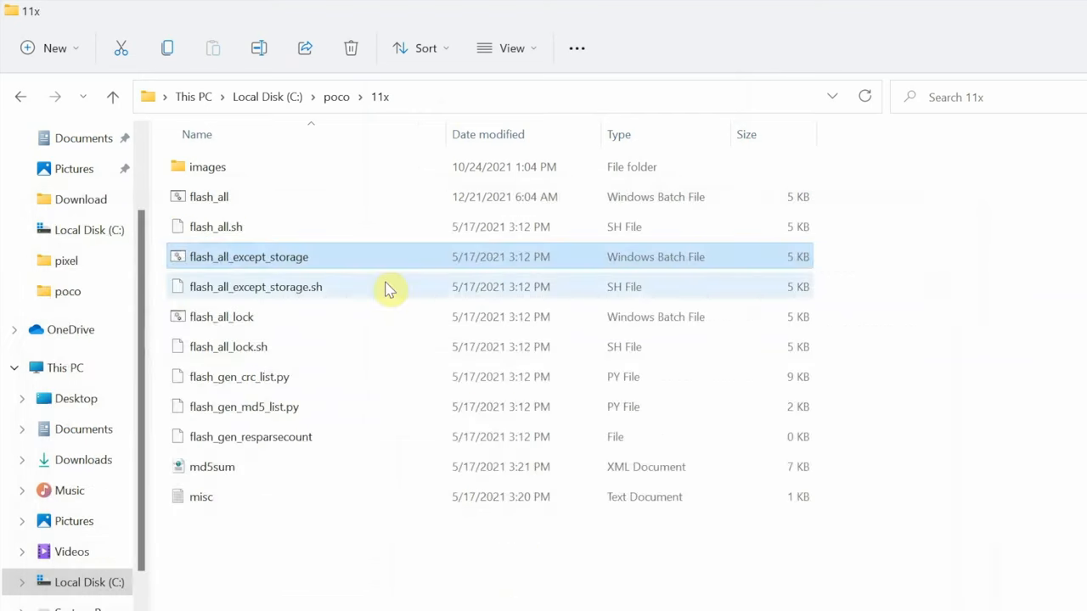
pyautogui.moveTo(284, 212)
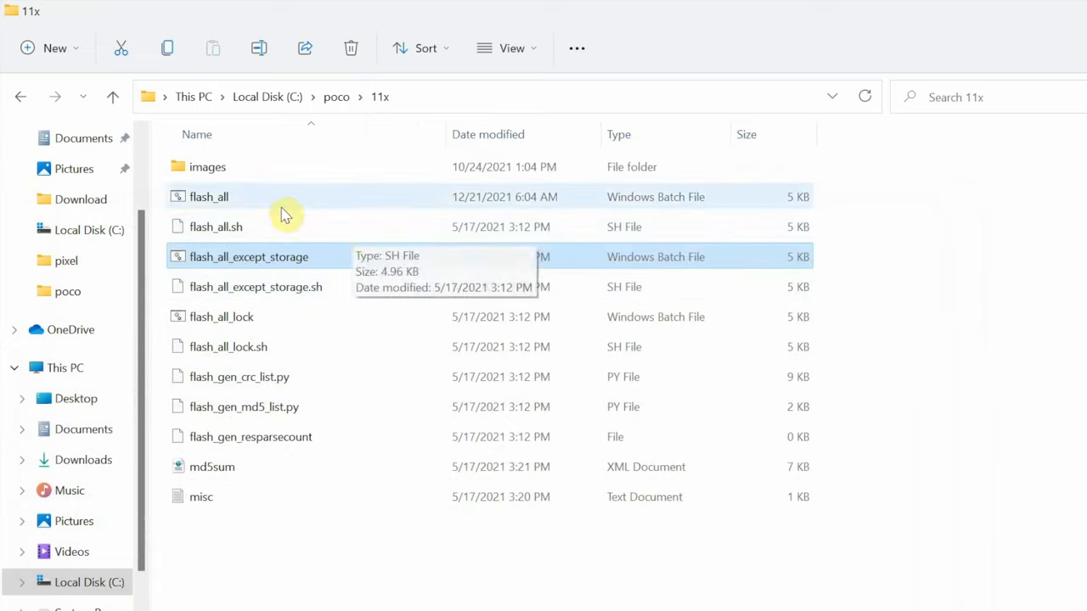
pyautogui.click(209, 196)
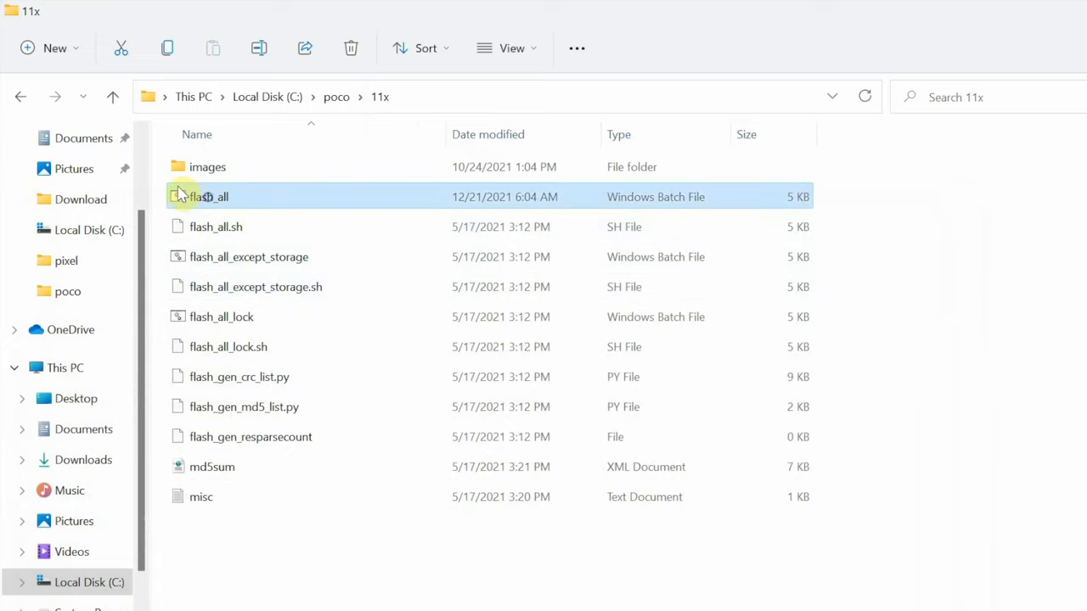
pyautogui.click(207, 167)
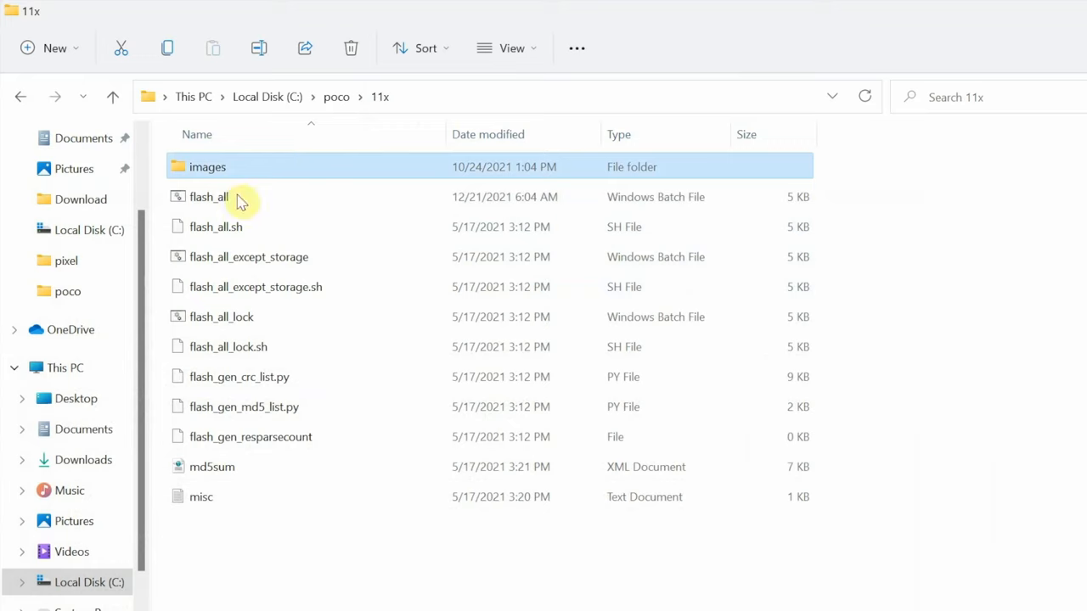
pyautogui.rightClick(209, 196)
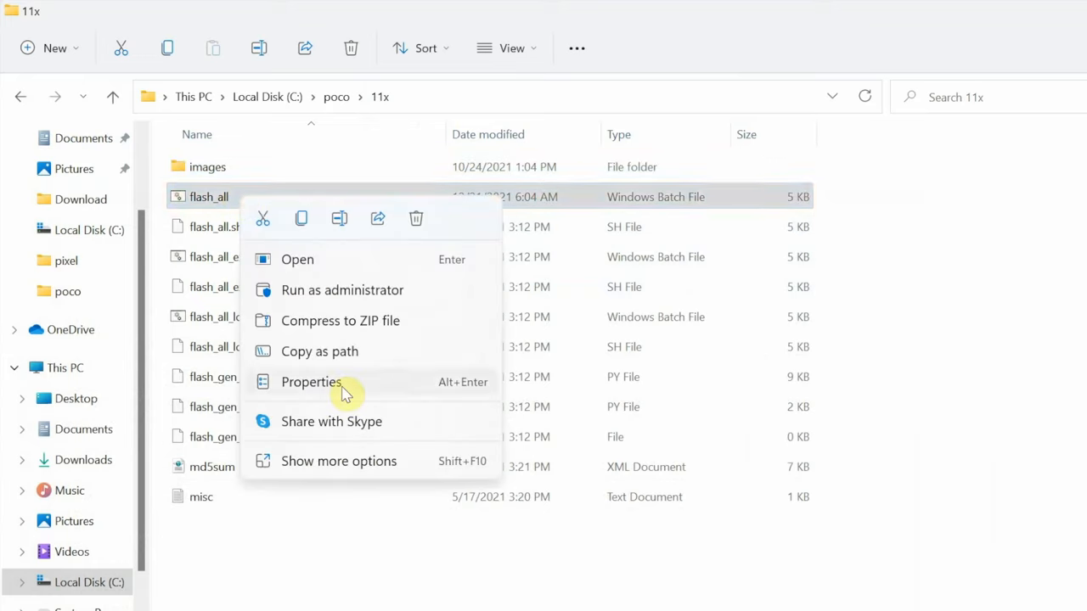
pyautogui.click(339, 461)
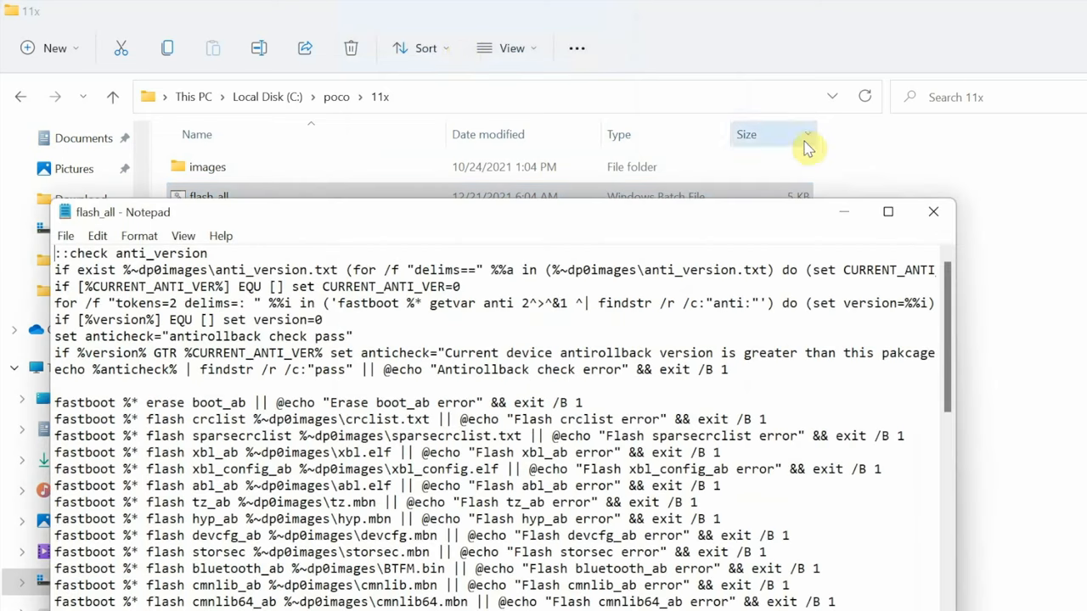
pyautogui.click(934, 211)
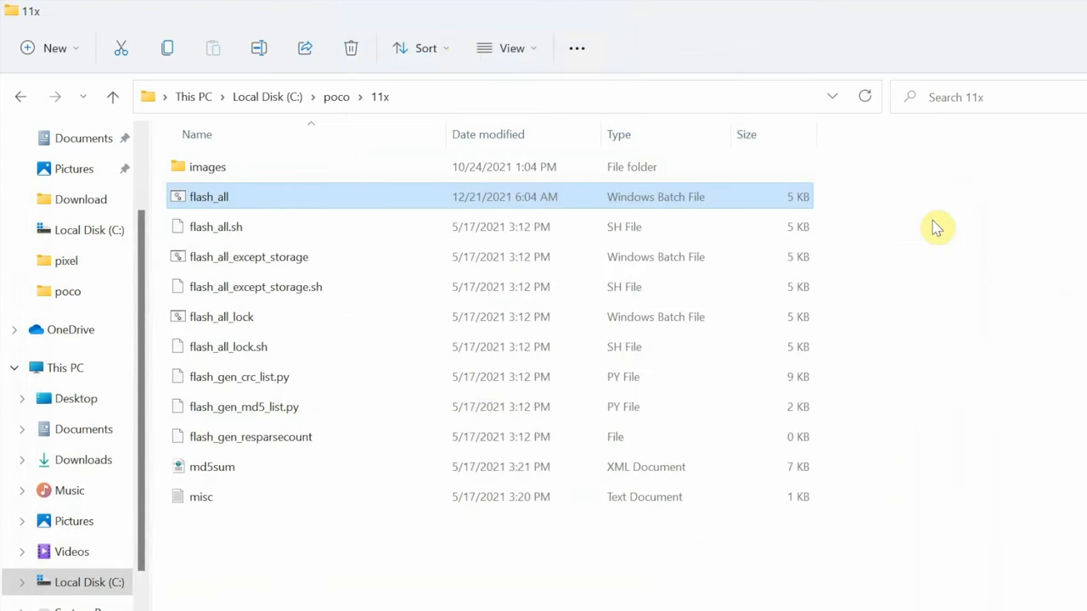